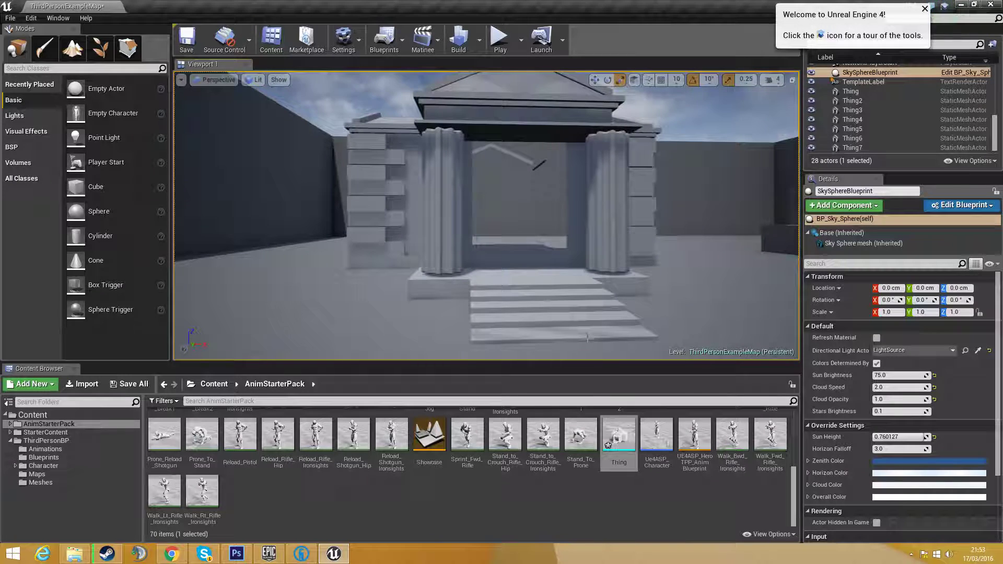
# - Enable Double Sided Geometry on the Thing static mesh in its editor
pyautogui.doubleClick(618, 432)
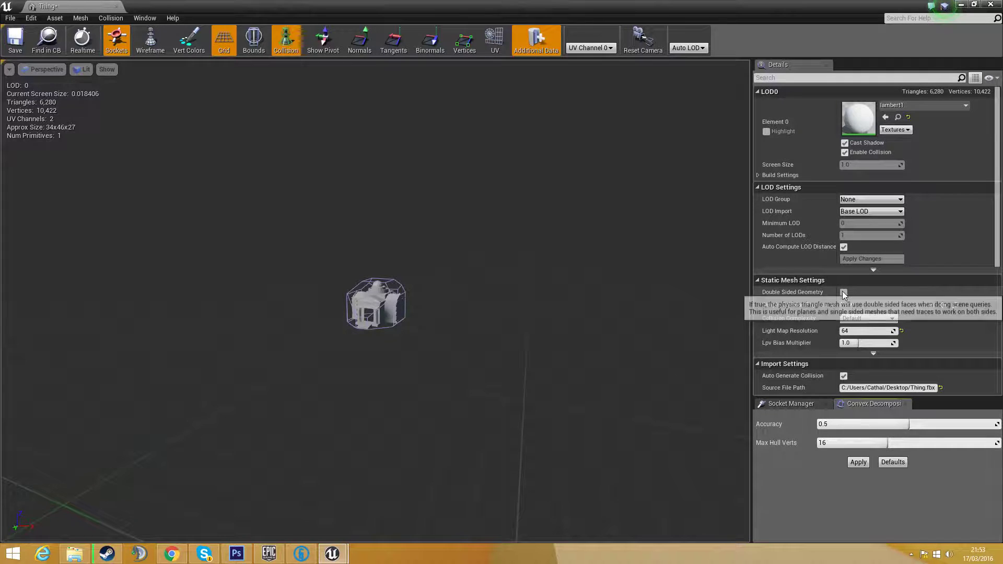
pyautogui.click(844, 292)
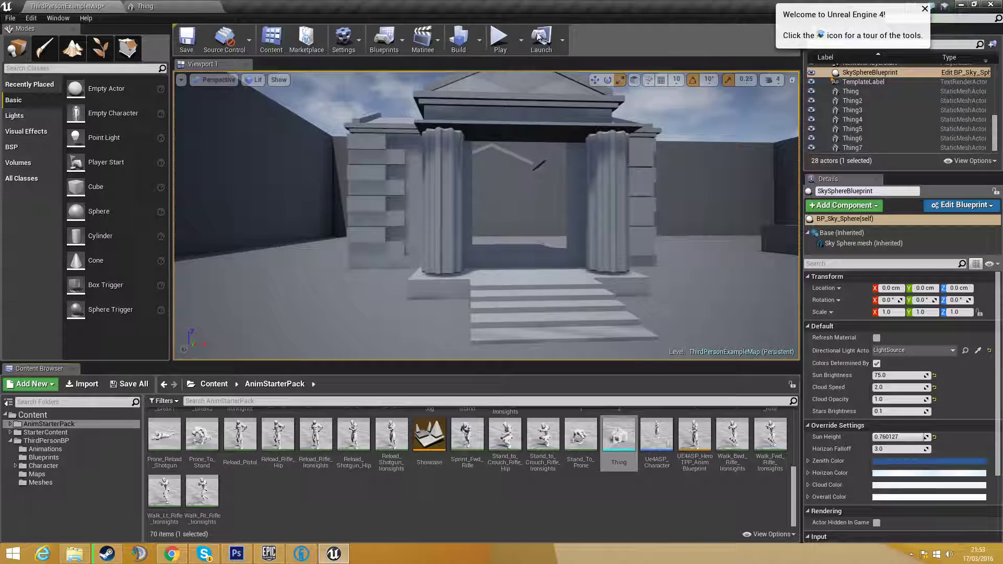
# - Bring the lambert1 material into view in the AnimStarterPack folder
pyautogui.click(500, 36)
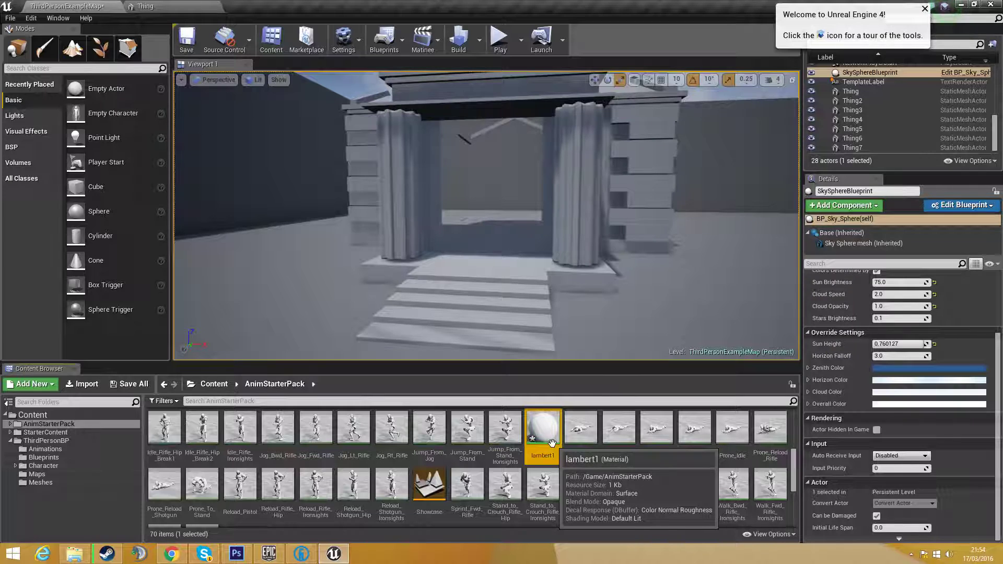
# - Apply Two Sided to the lambert1 material and run the level in Play
pyautogui.doubleClick(542, 432)
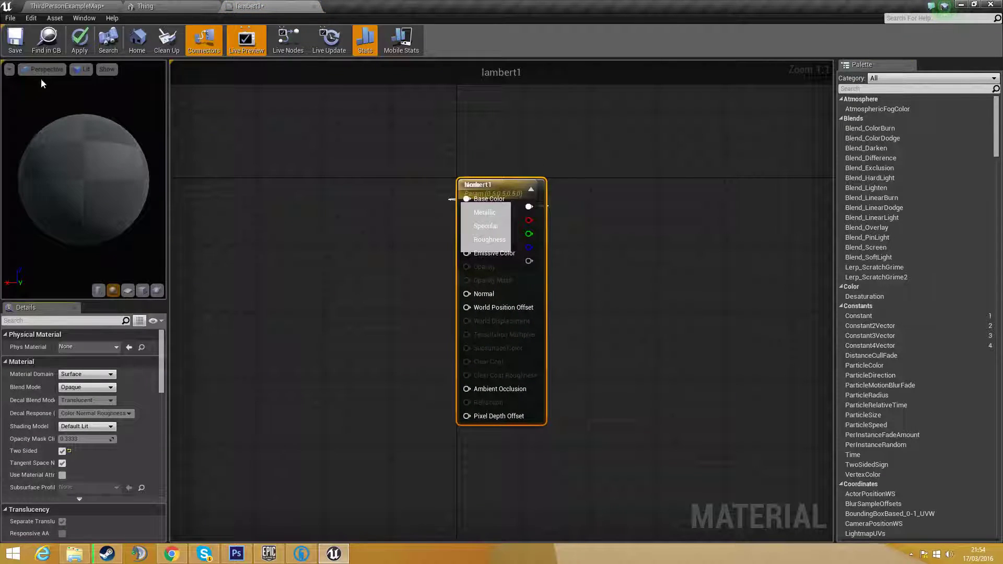
pyautogui.click(15, 39)
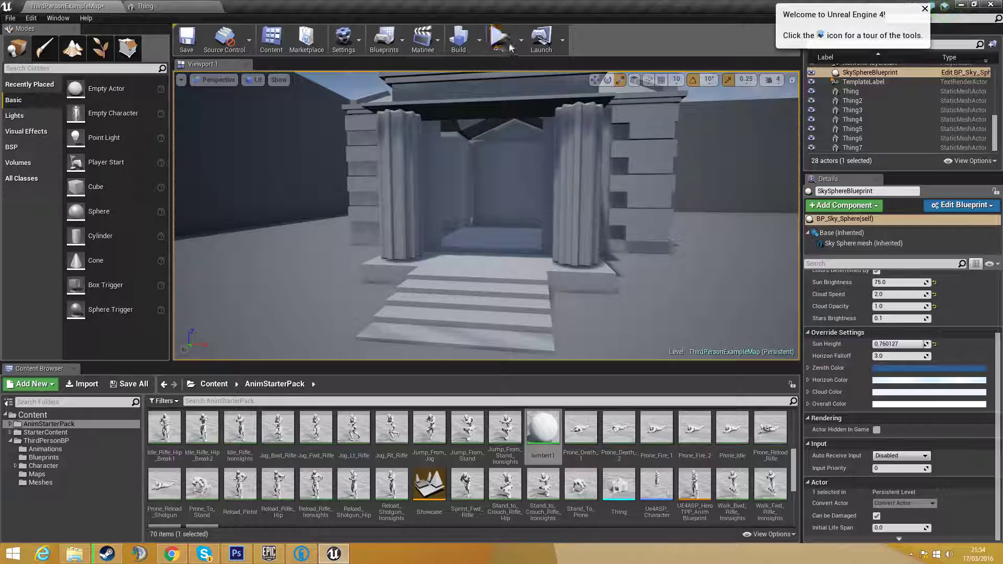
pyautogui.click(499, 37)
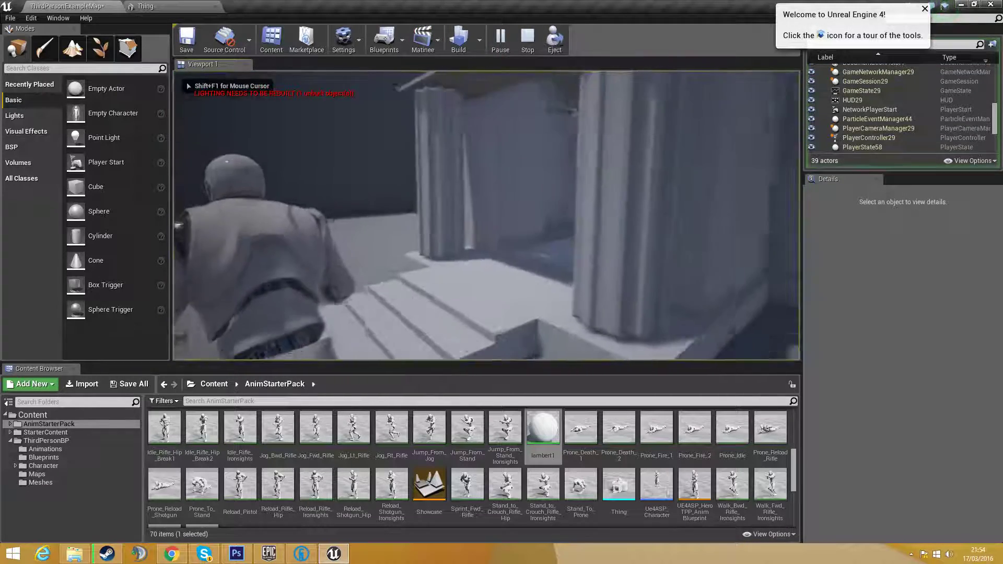